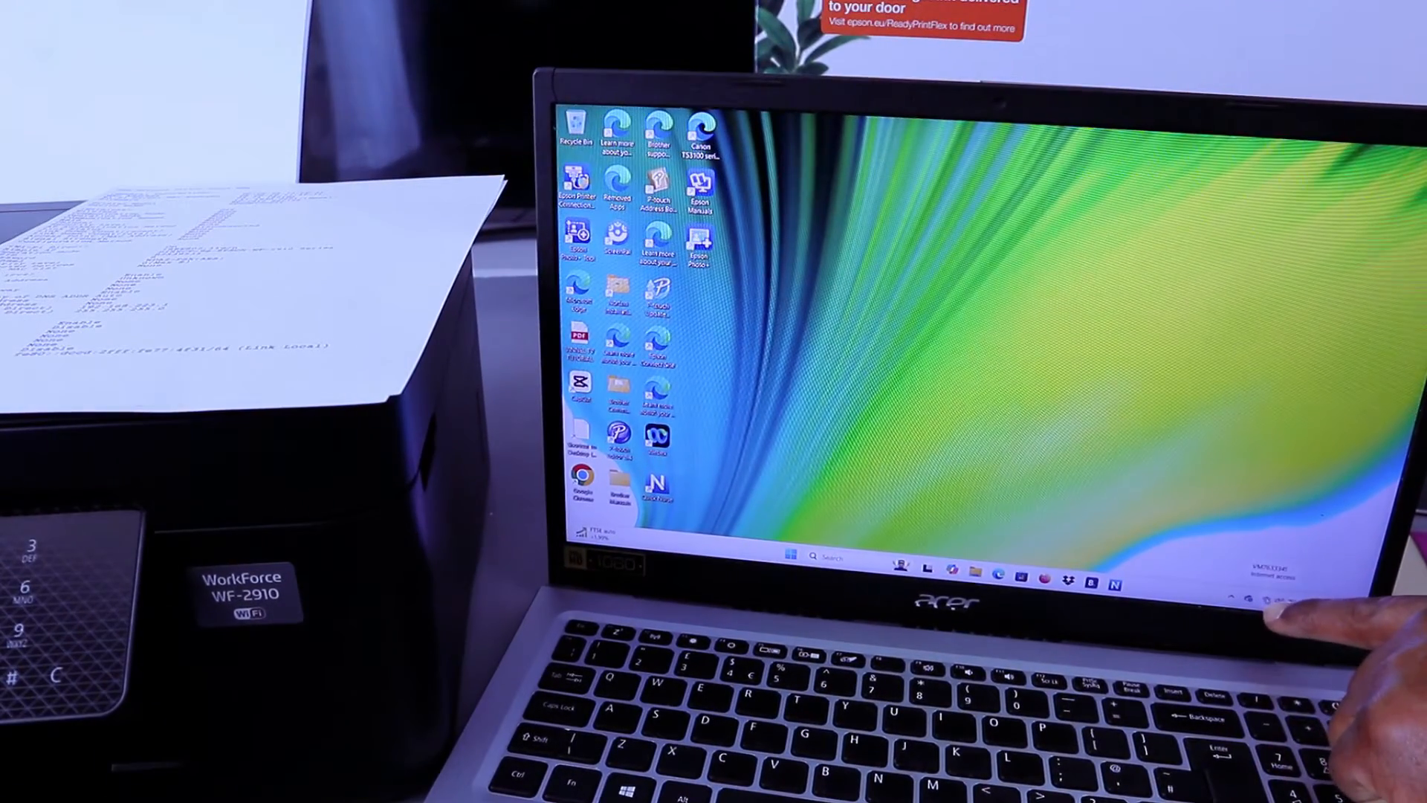
Step: Join the DIRECT EPSON WF-2910 Series network from the taskbar Wi-Fi list
click(1235, 575)
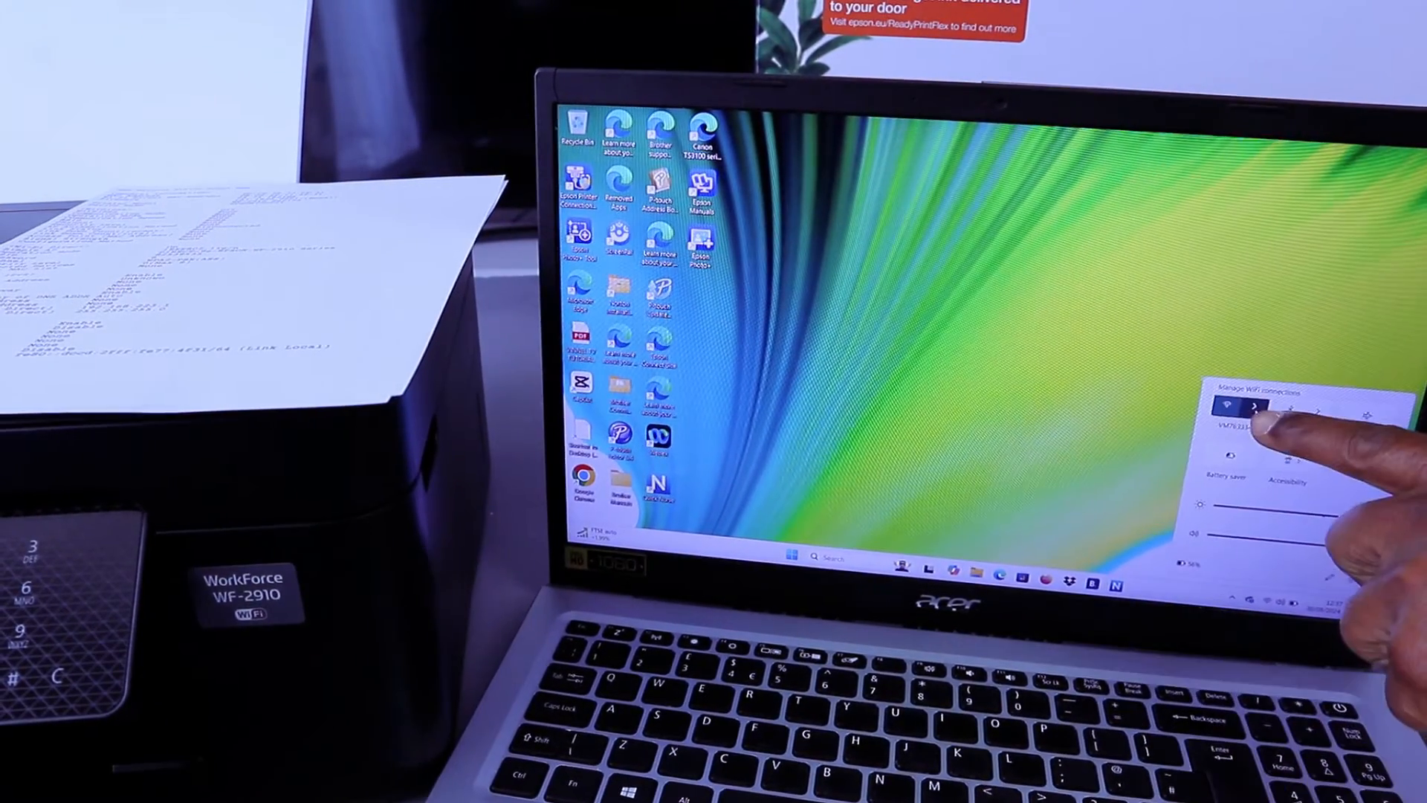
click(1253, 404)
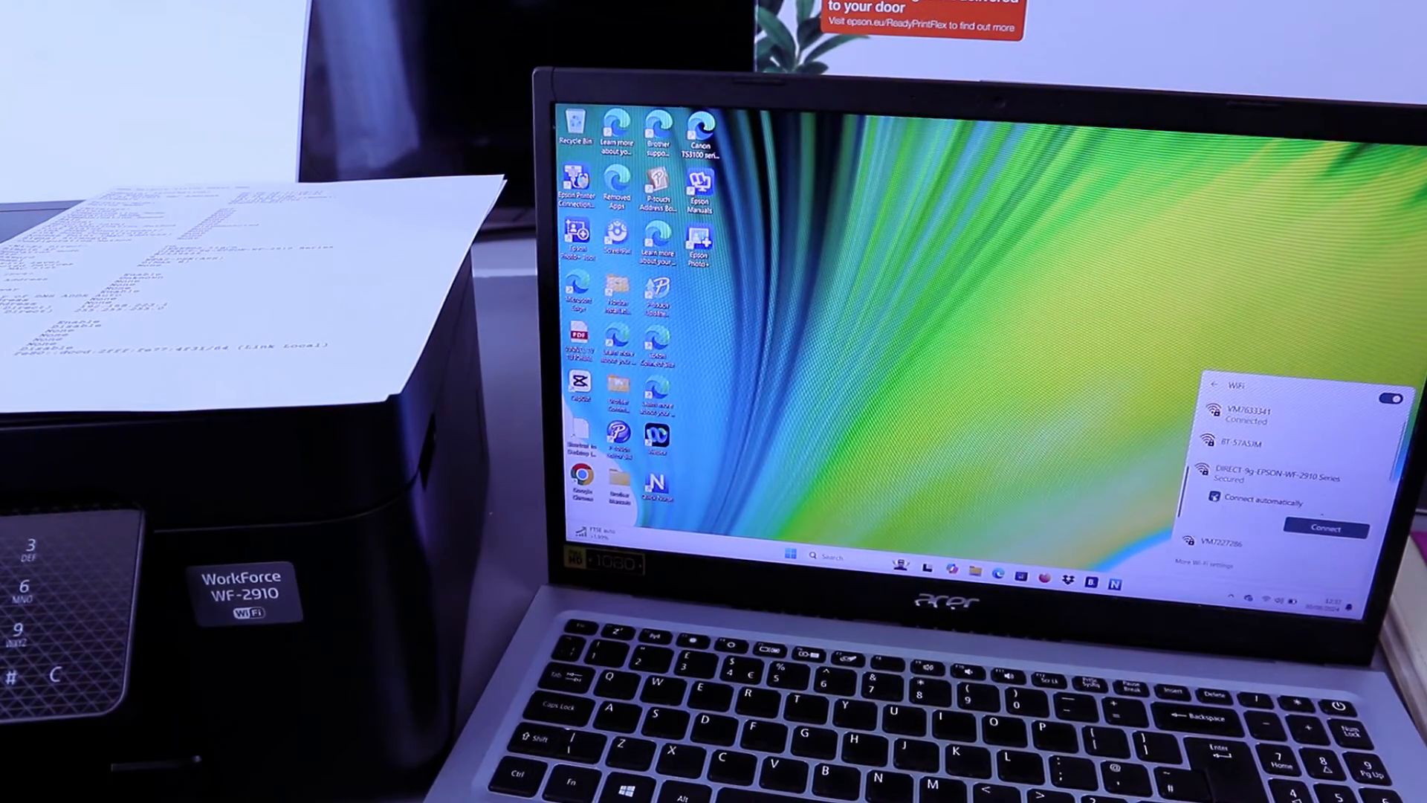
click(1274, 476)
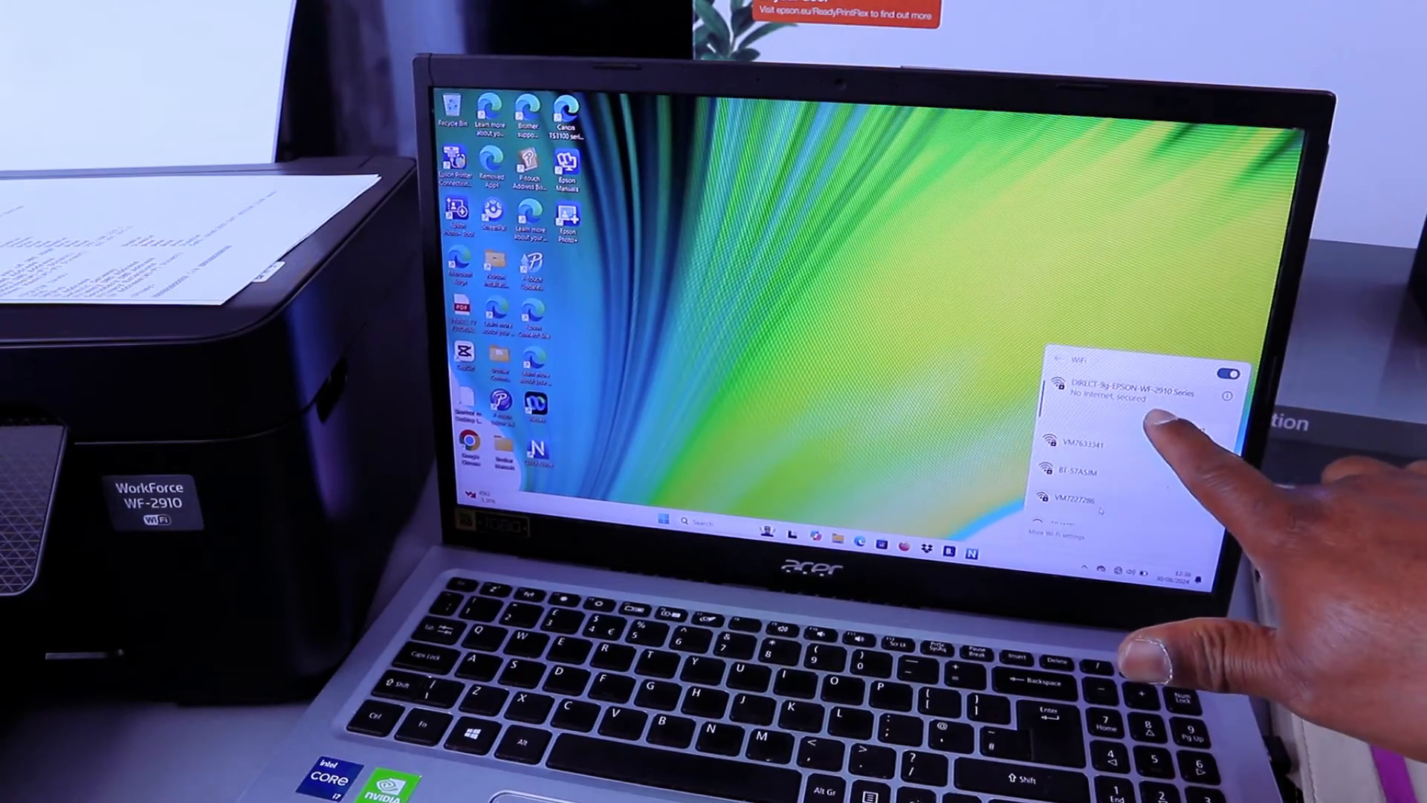
Step: Launch File Explorer from the taskbar to reach the Home view of recent files
click(1142, 393)
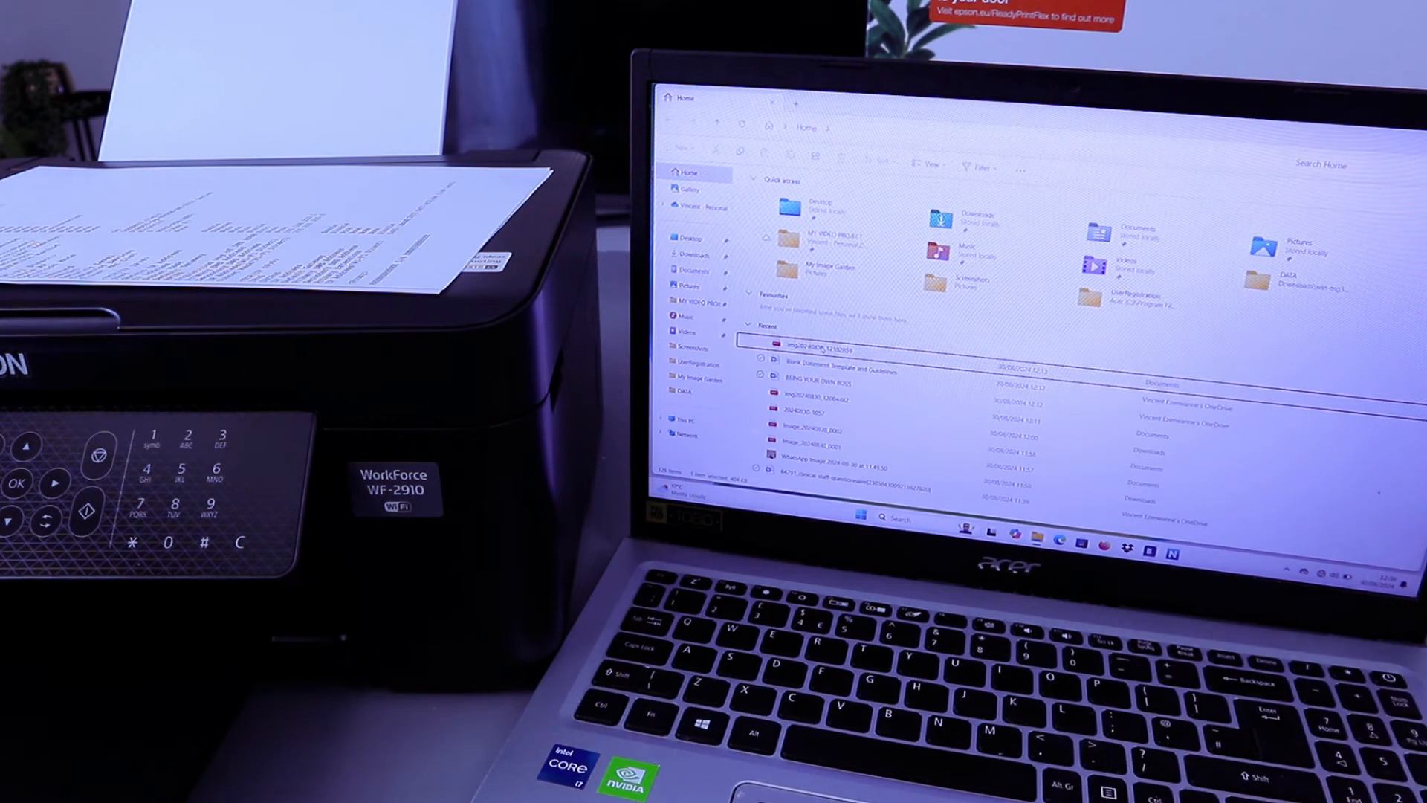
Step: Open the recent PDF from the Recent list so it can be printed
double_click(815, 347)
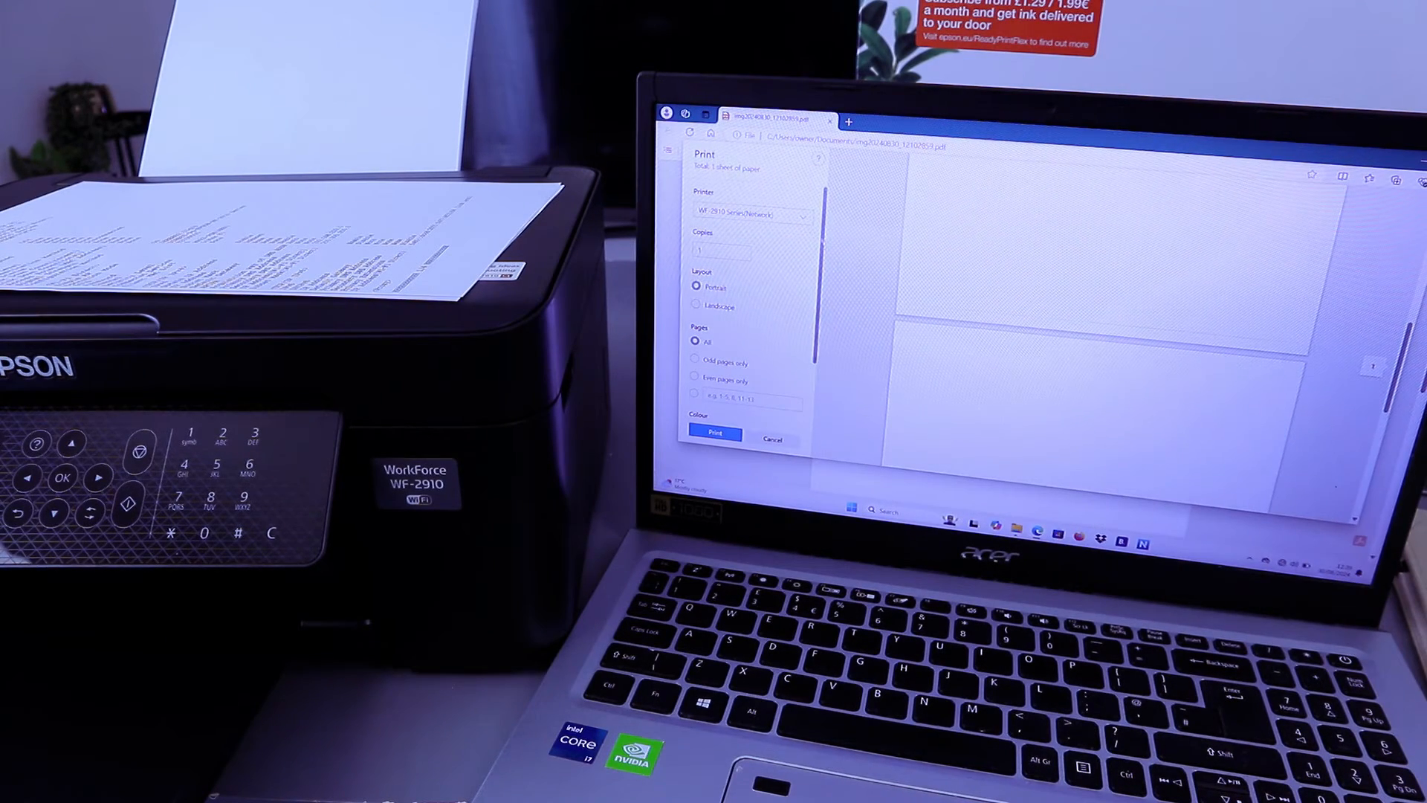
Step: Review the print preview for WF-2910 Series (Network), then reach Printers & scanners in Settings
click(753, 215)
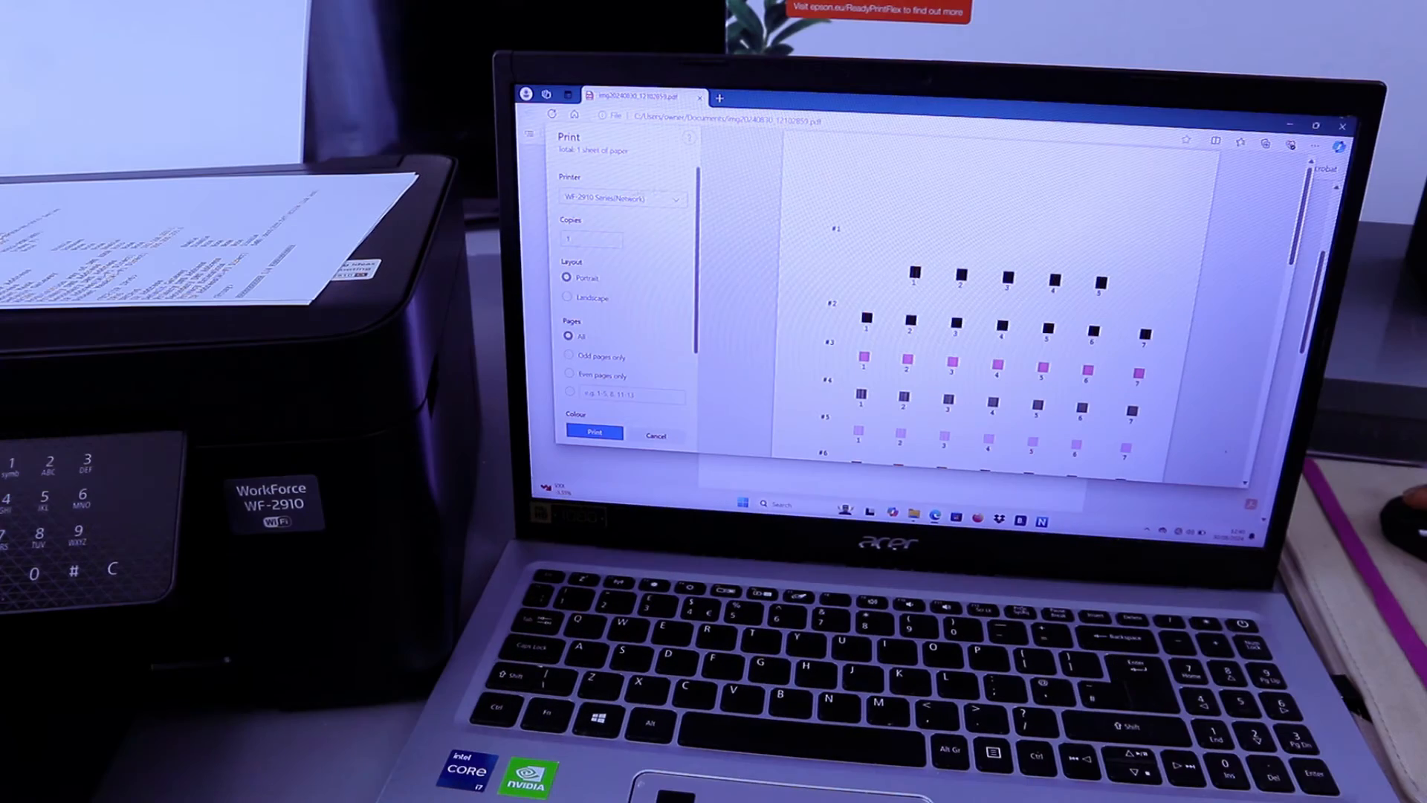
click(623, 199)
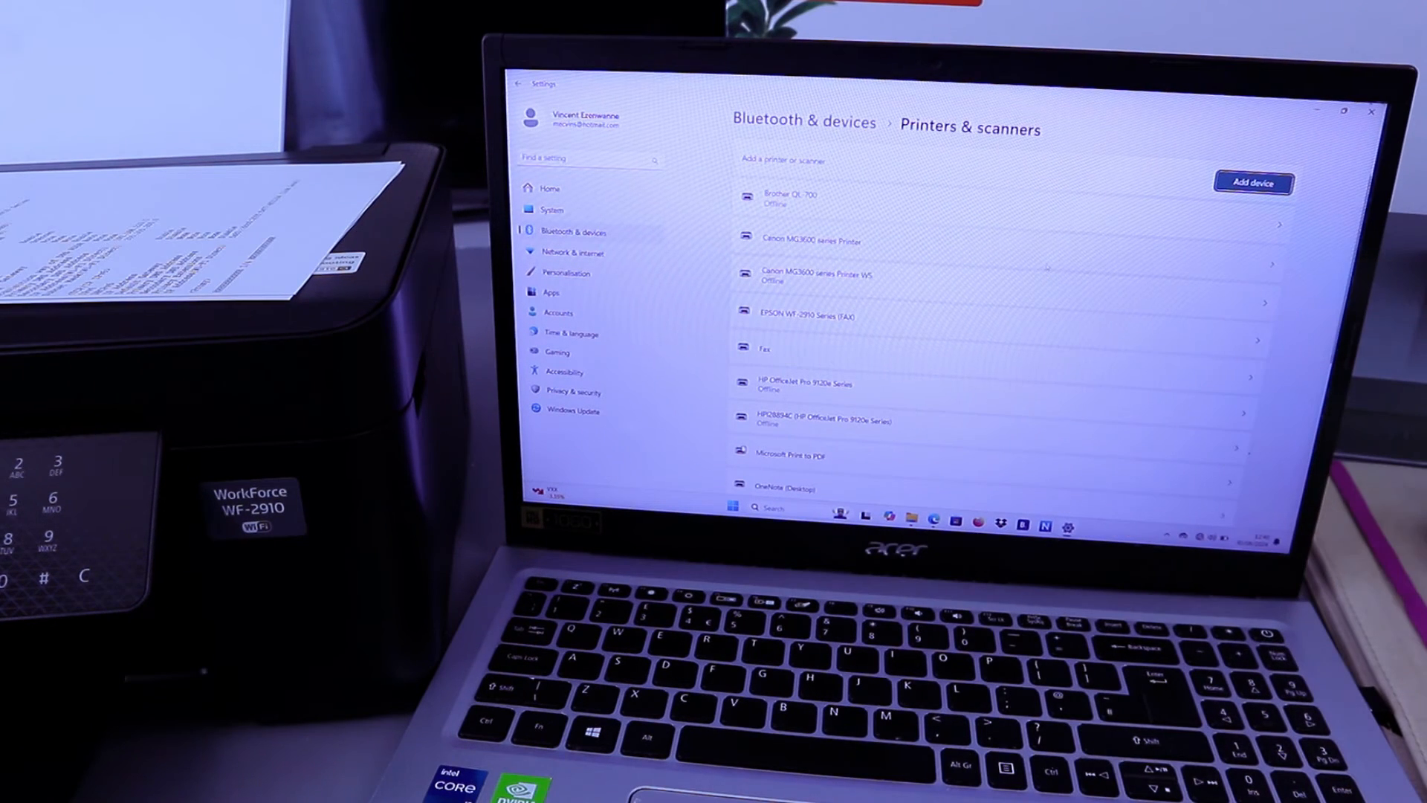
Step: Add the discovered EPSON WF-2910 Series printer via Add device
click(1252, 181)
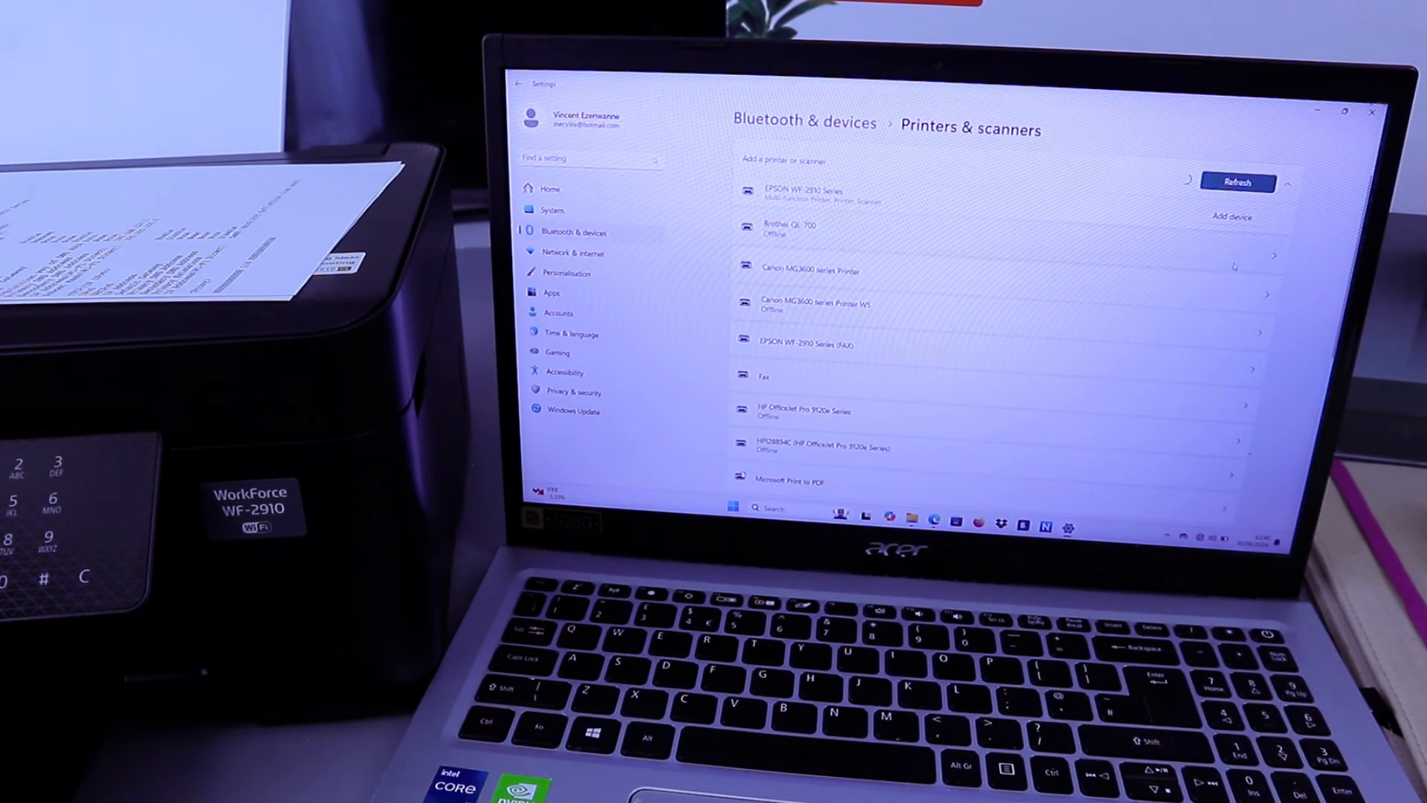
click(1238, 182)
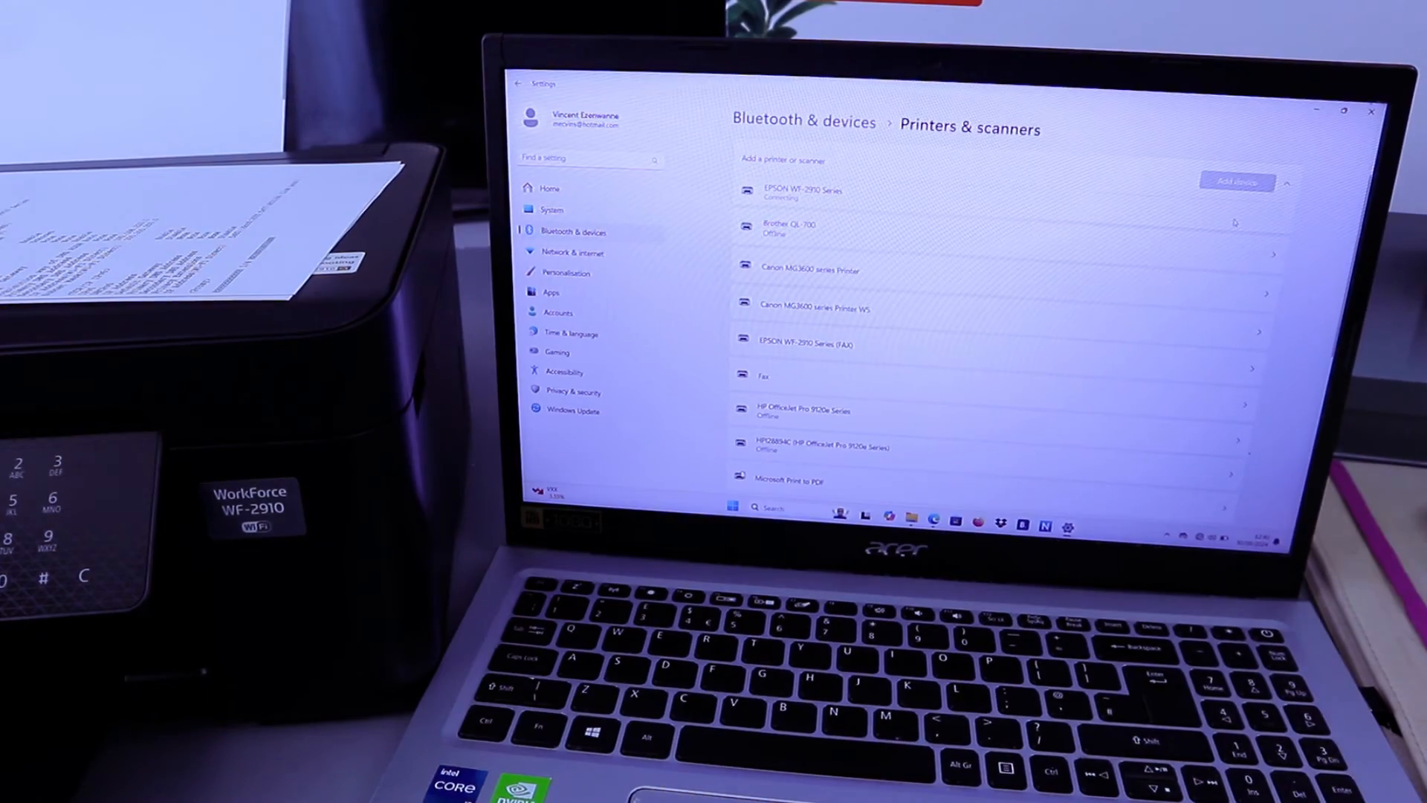